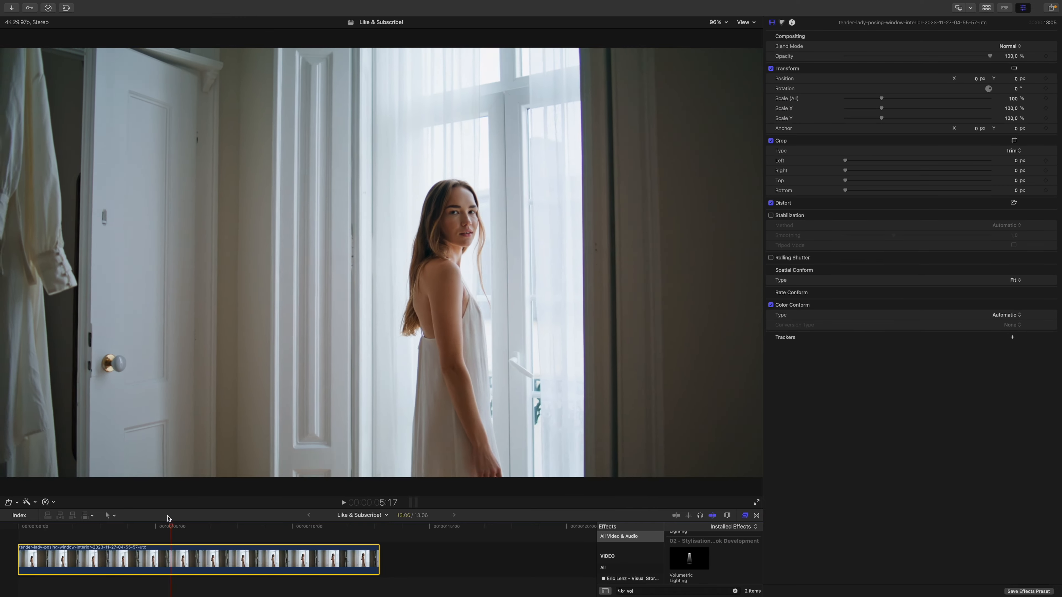
Step: Move the playhead to an earlier moment in the window clip before applying Volumetric Lighting
left_click(102, 526)
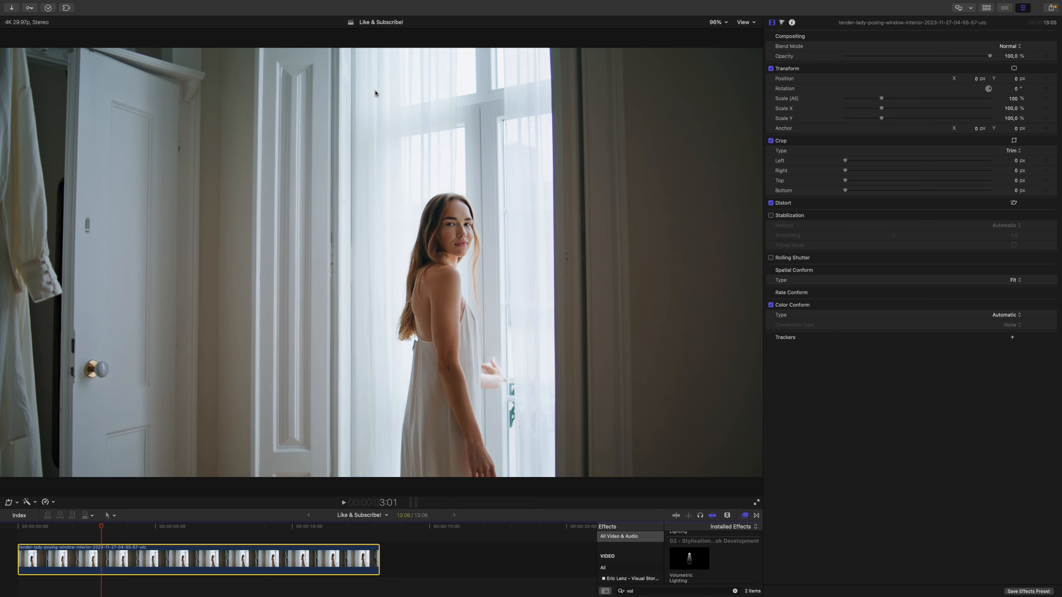
mouse_move(477, 72)
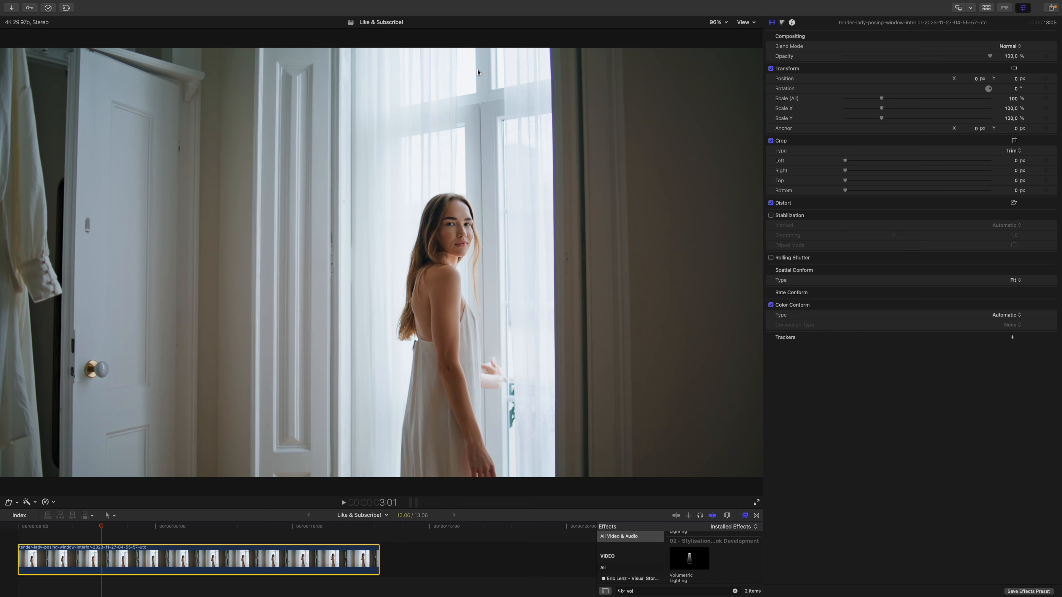
mouse_move(377, 86)
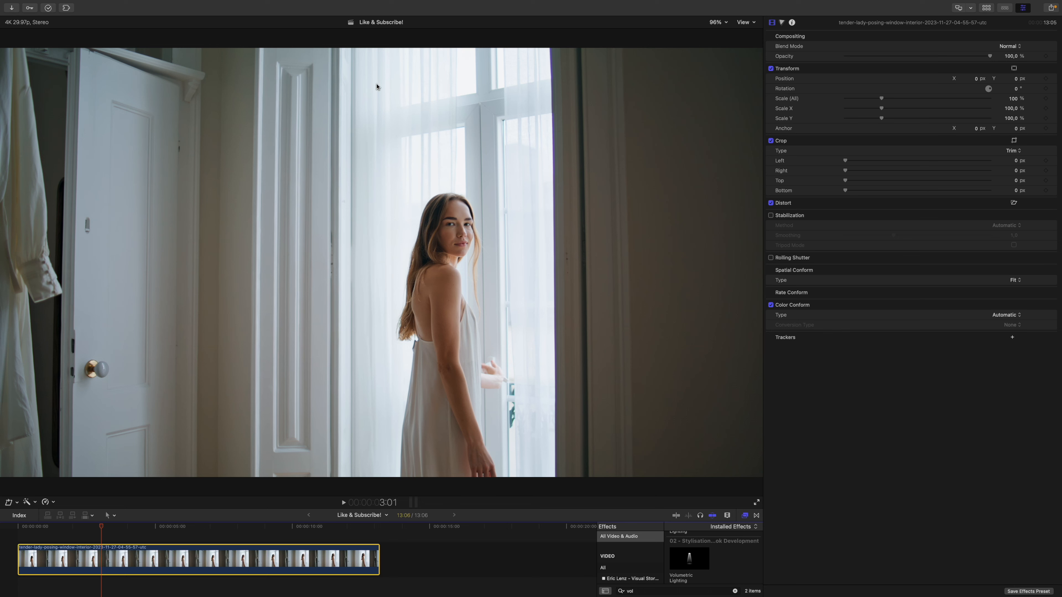
mouse_move(103, 231)
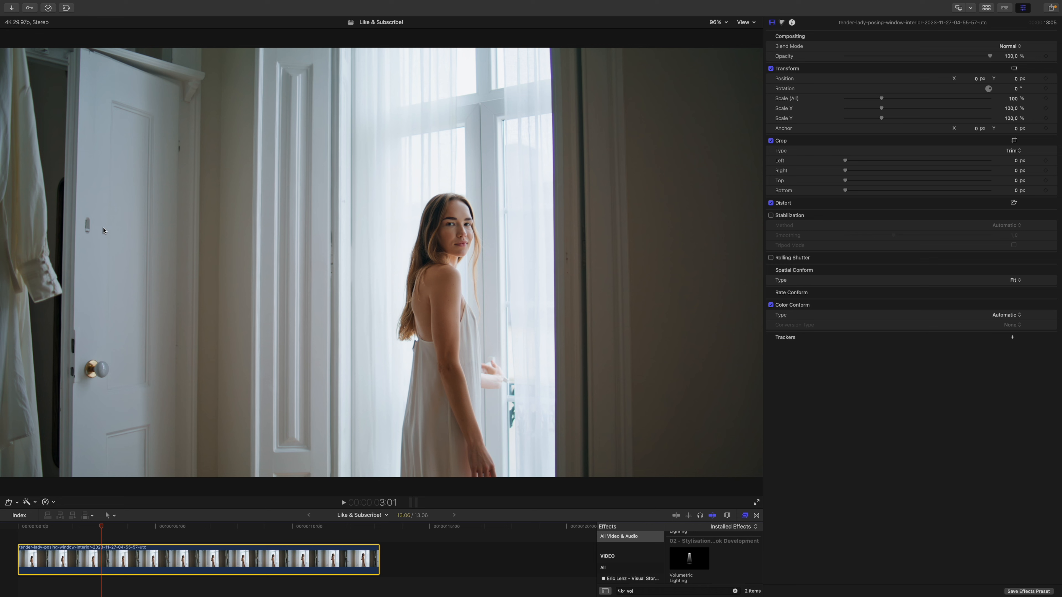
mouse_move(487, 188)
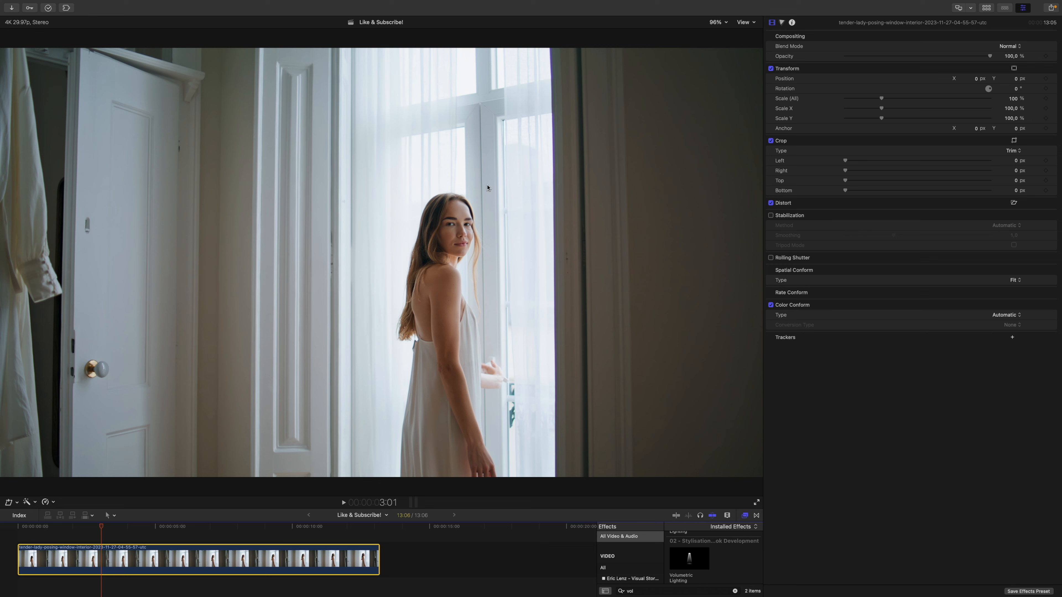
mouse_move(715, 479)
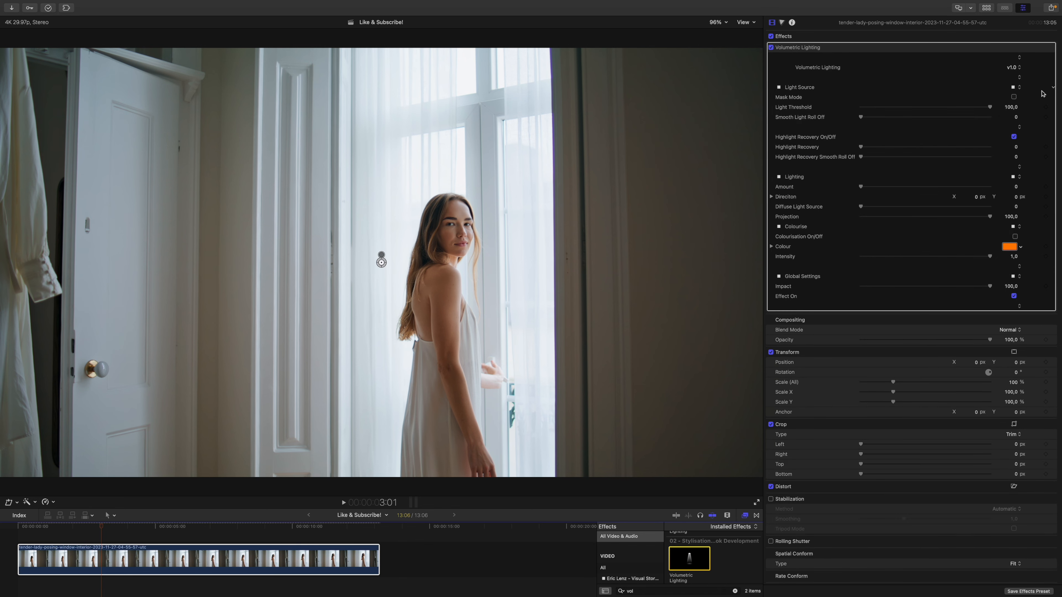
Step: Lower Light Threshold to 85.57 so window highlights start casting rays
left_click(1014, 97)
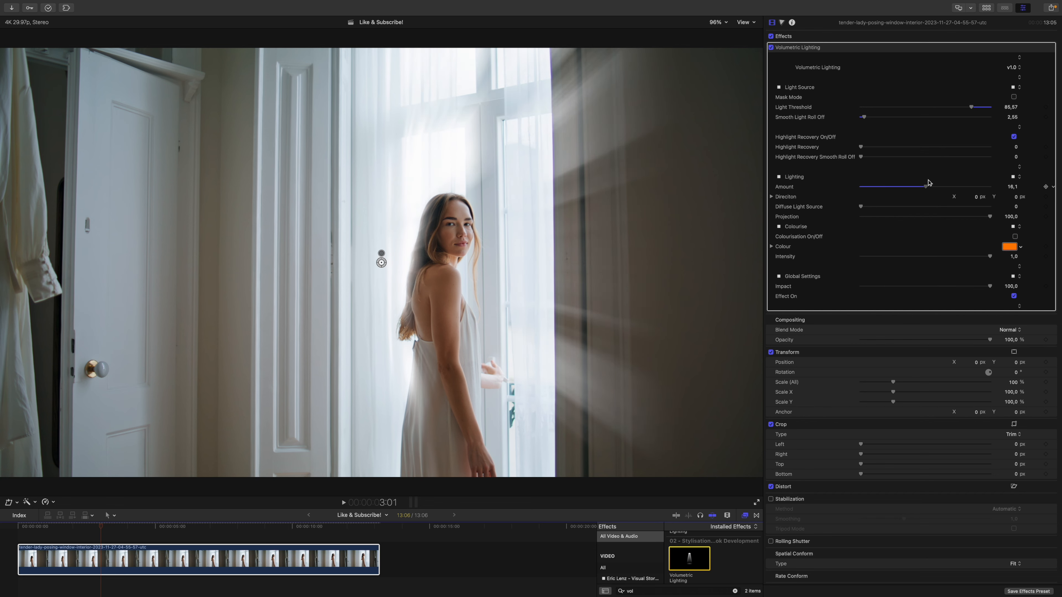
Step: Zoom the viewer to 25% to reach the off-frame light source handle
left_click(717, 22)
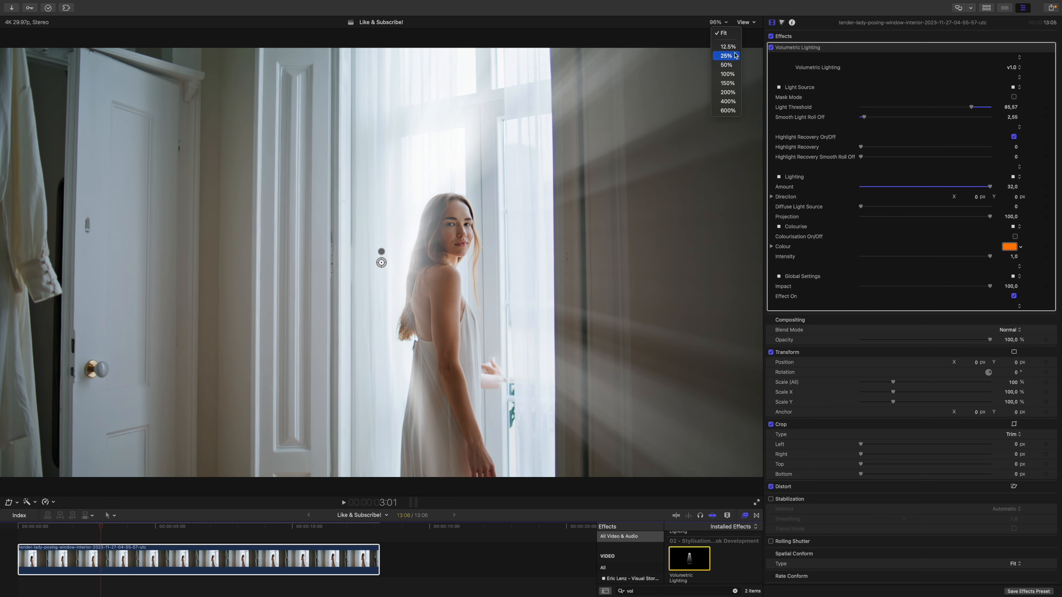
left_click(726, 56)
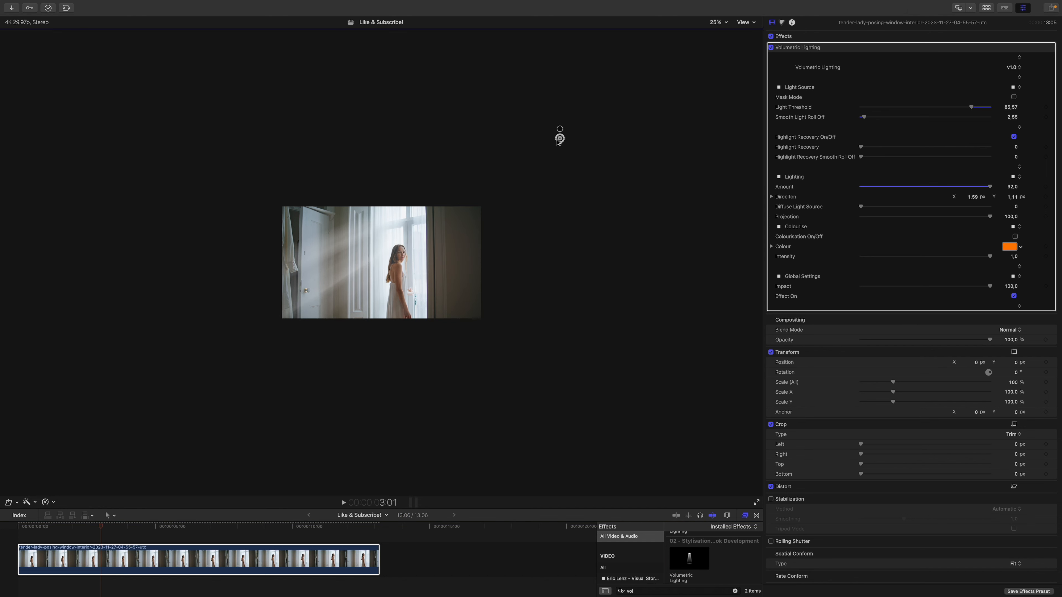
mouse_move(556, 140)
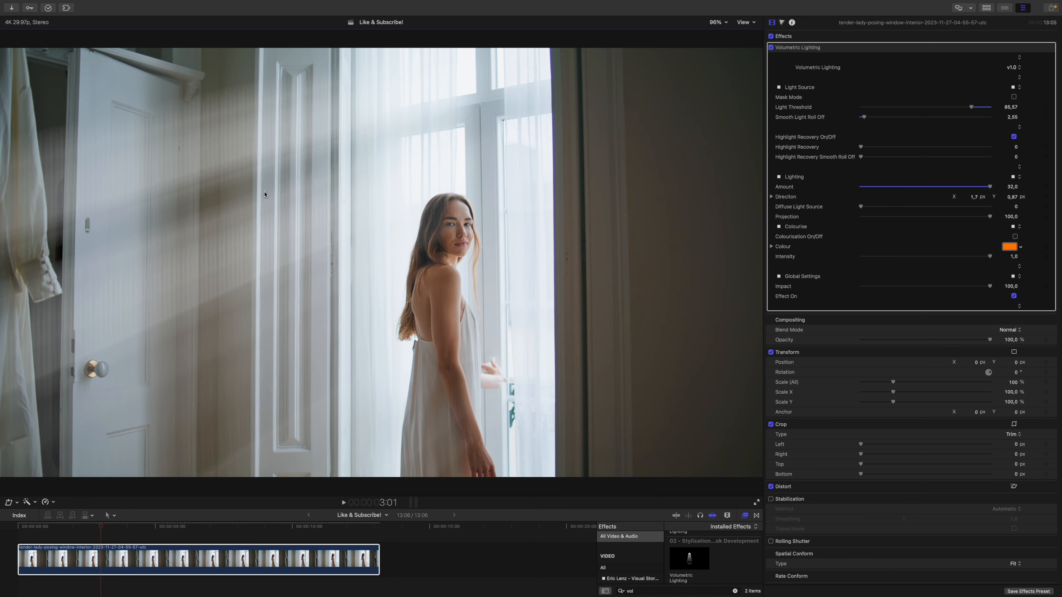
mouse_move(716, 44)
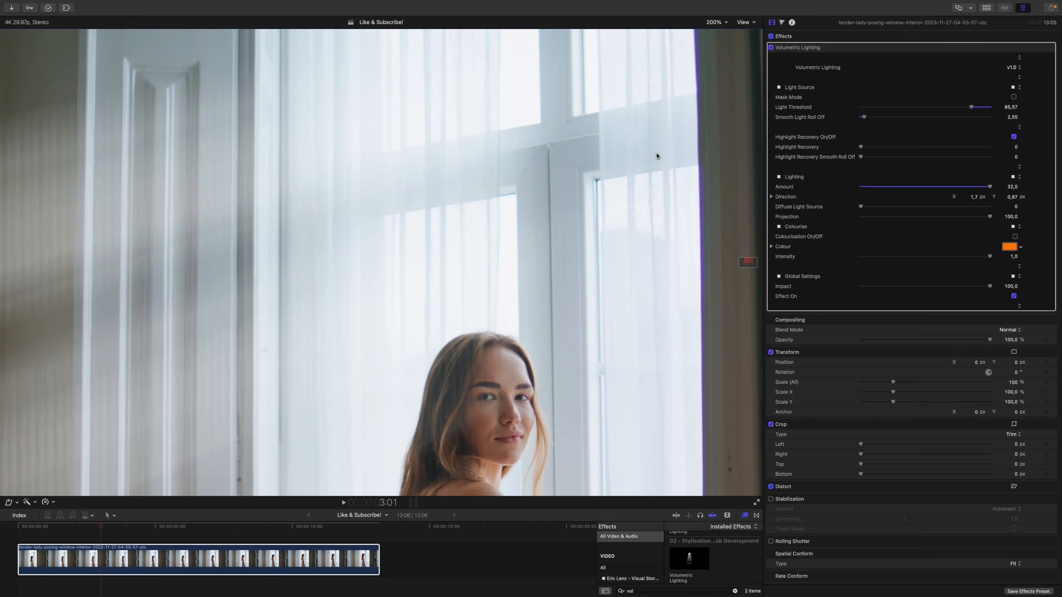
mouse_move(10, 239)
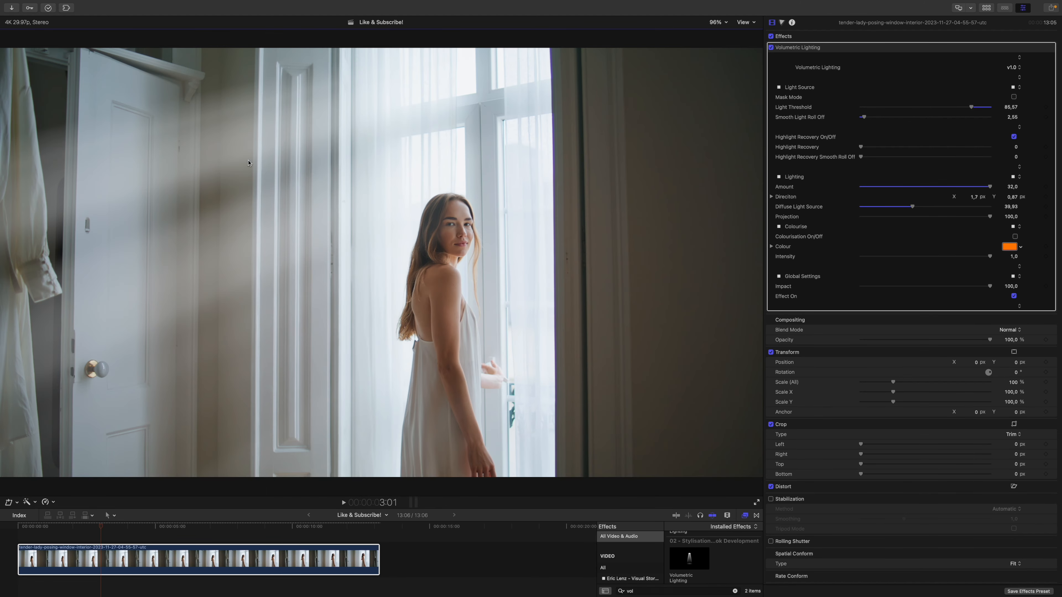
mouse_move(795, 66)
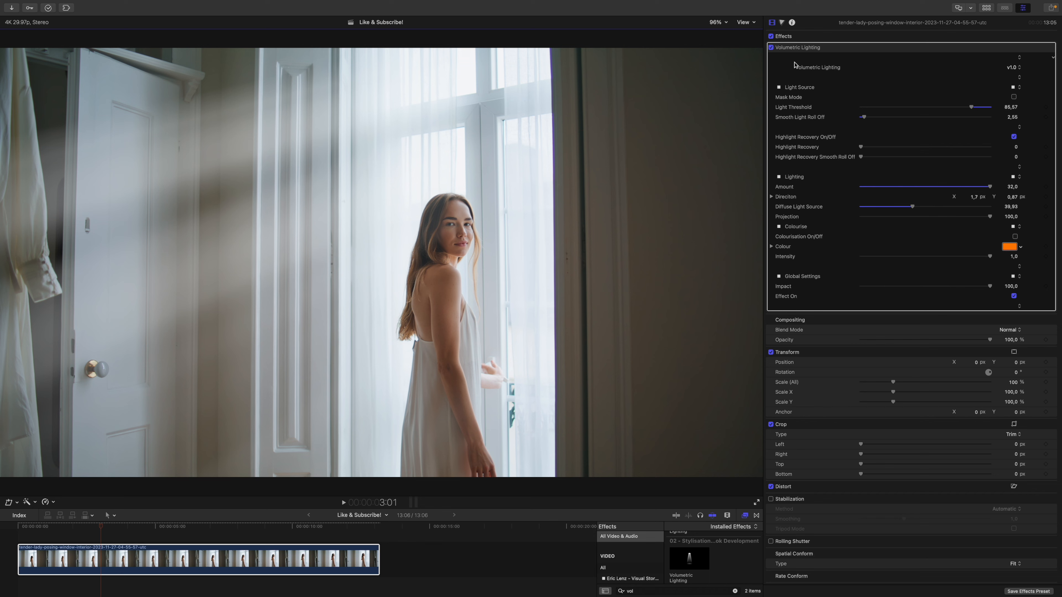
mouse_move(869, 205)
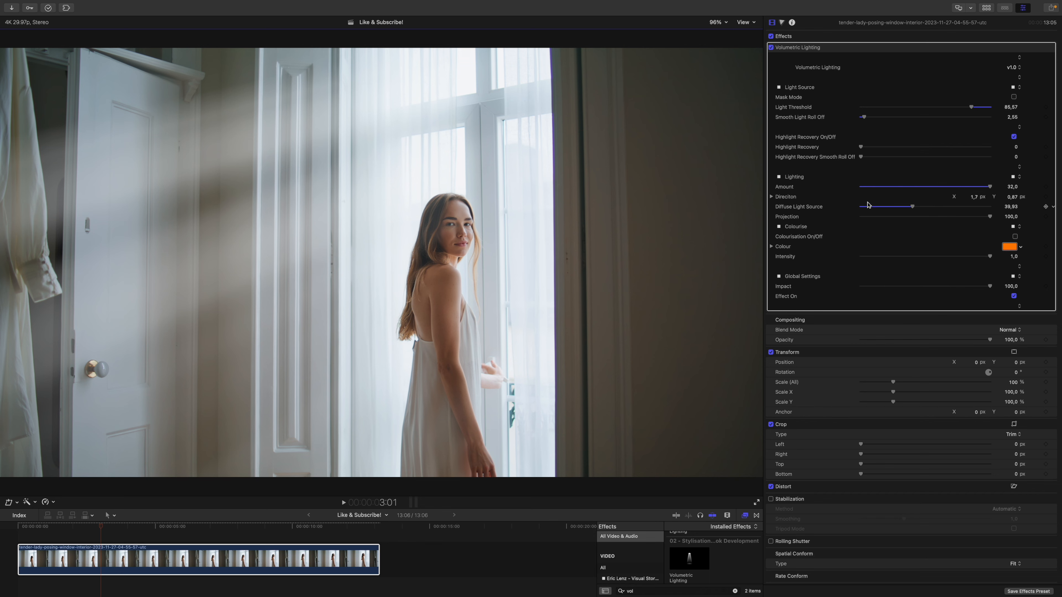
Step: Reposition the light source at 12.5% zoom for Direction Y 1.06, return to Fit, enable colourisation
left_click(716, 22)
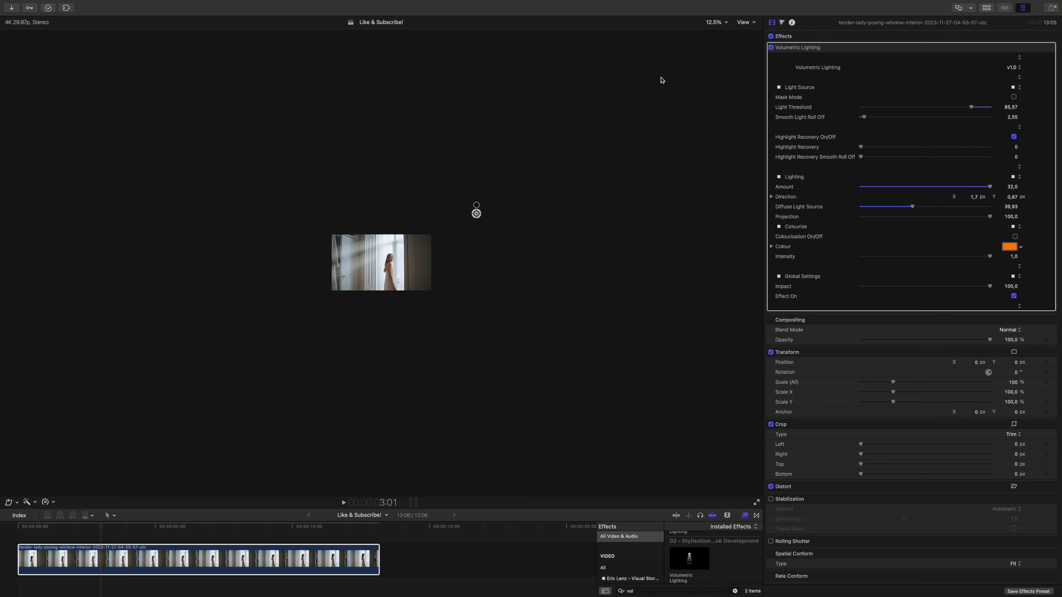
left_click(715, 22)
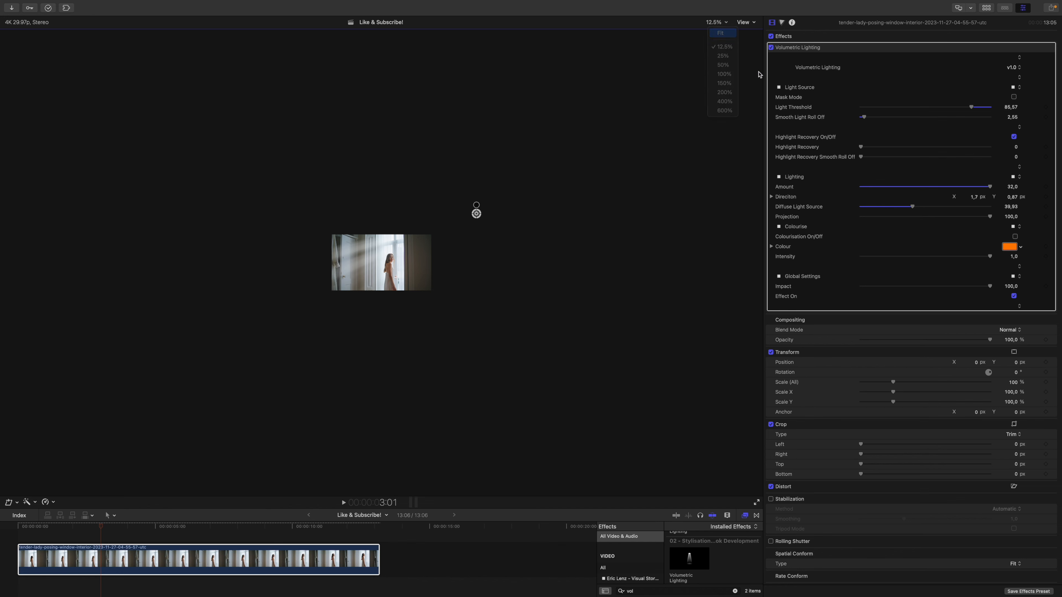
left_click(722, 33)
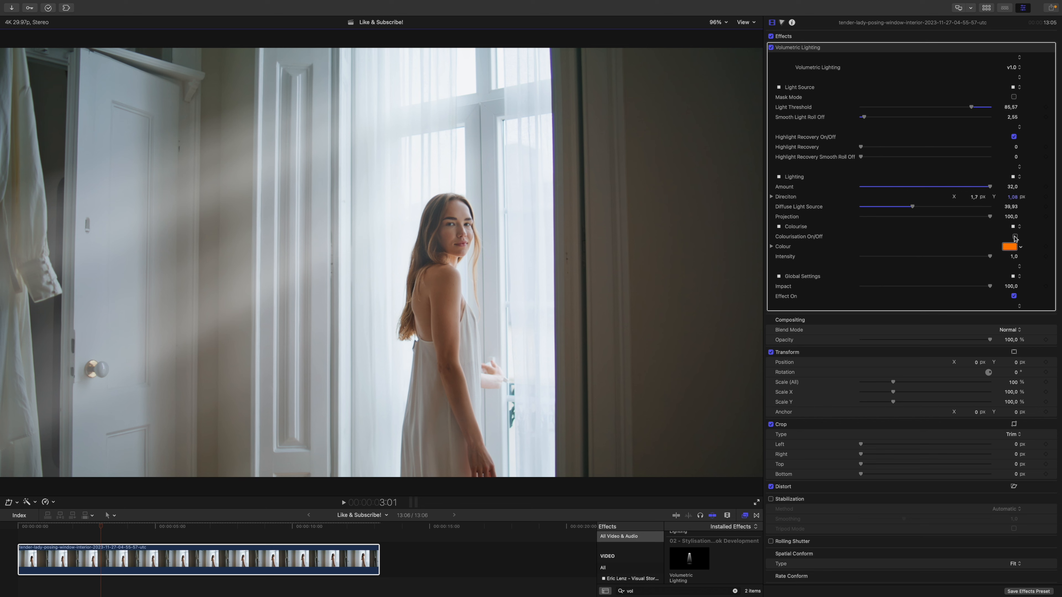
left_click(1008, 246)
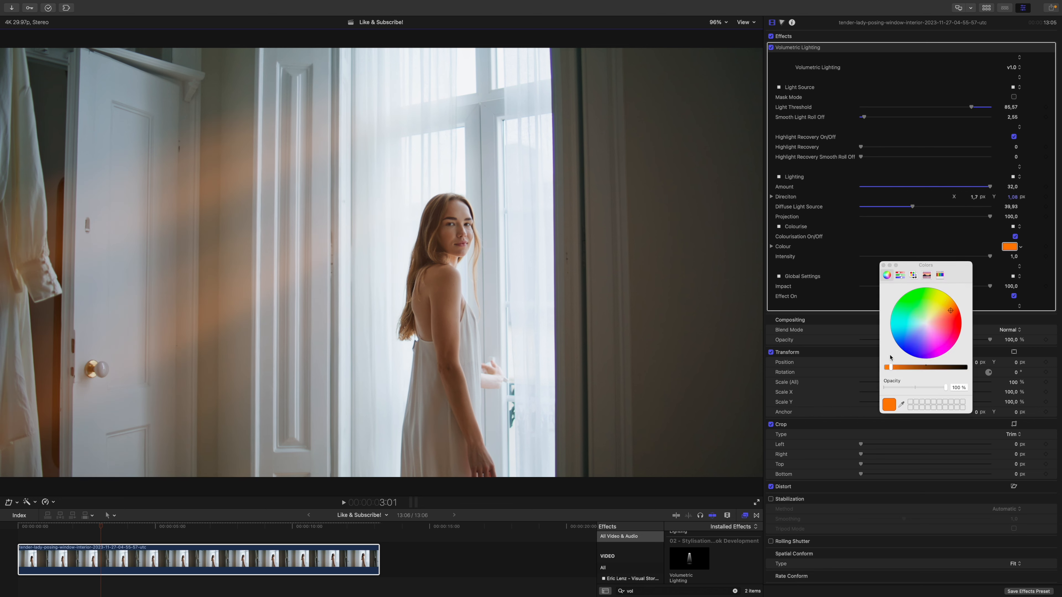
Step: Pick a pale cream tint for the rays from the Colour swatch
left_click(938, 316)
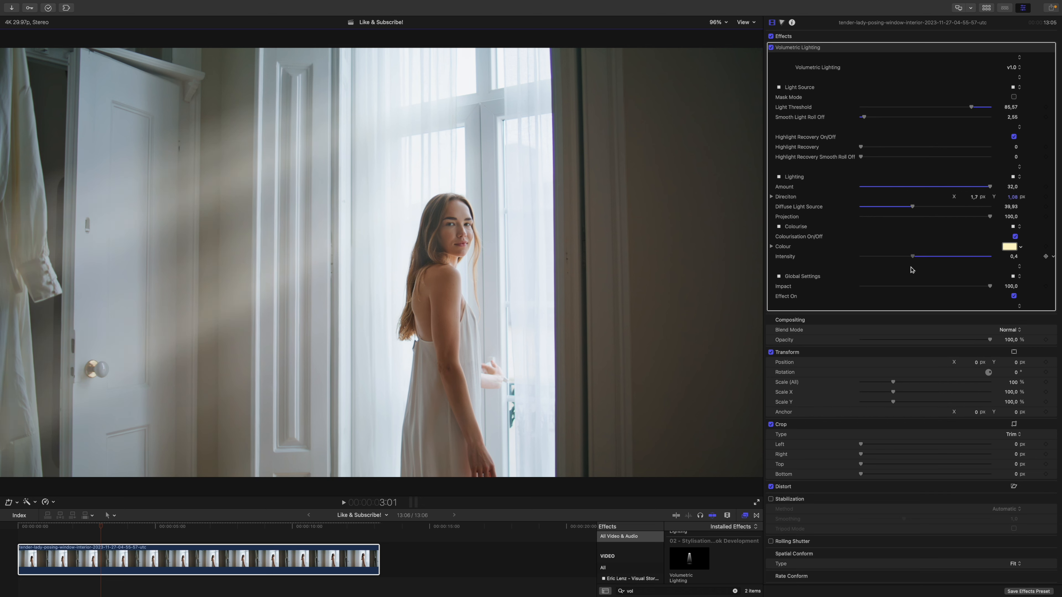
mouse_move(355, 211)
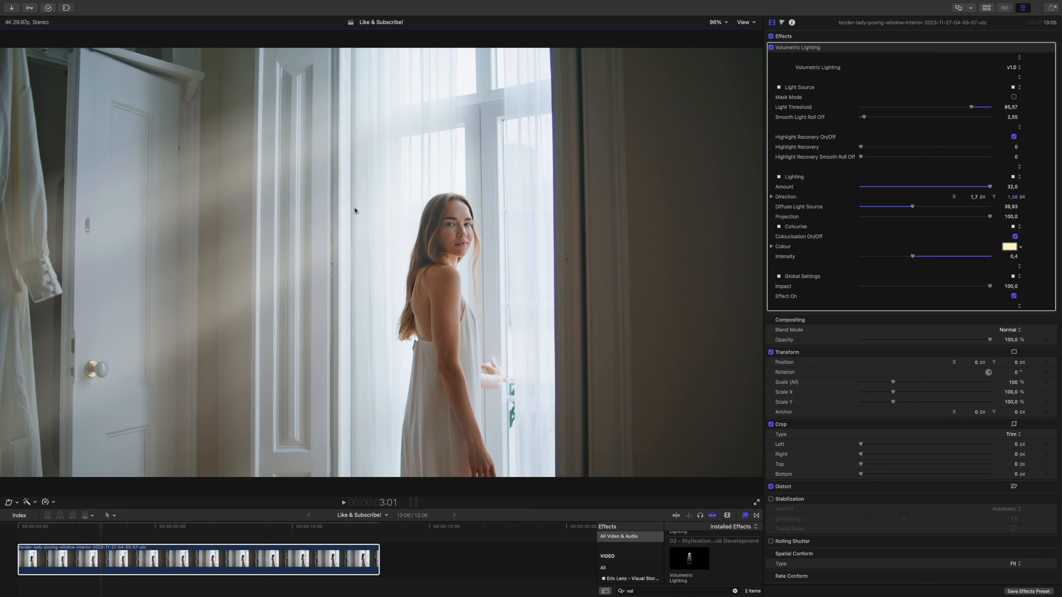
mouse_move(387, 140)
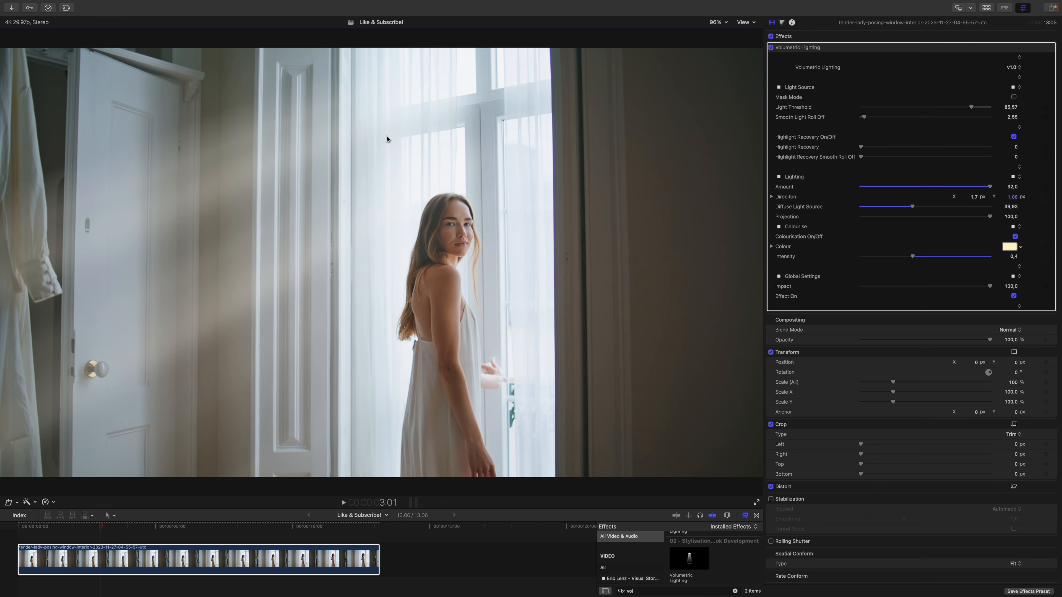
mouse_move(850, 226)
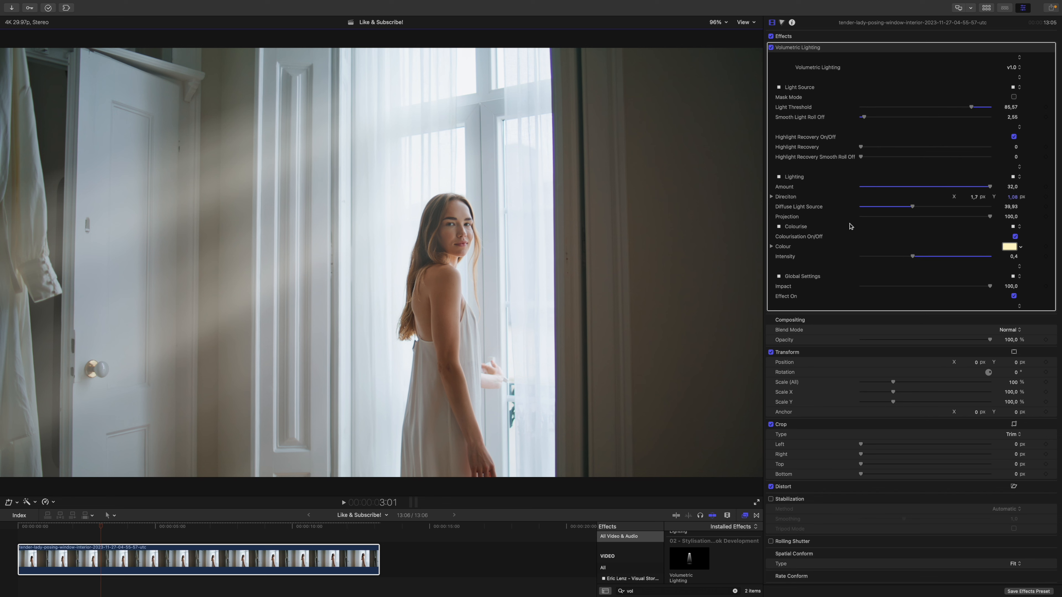
mouse_move(913, 227)
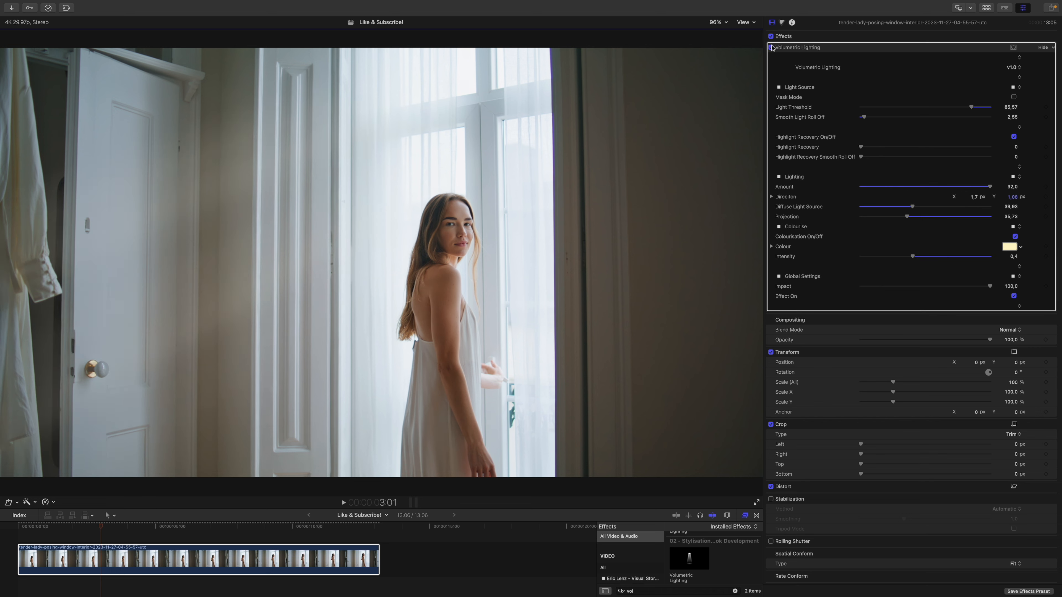
Step: Skim the timeline to about 6:16 where the Direction keyframe will be set
left_click(97, 527)
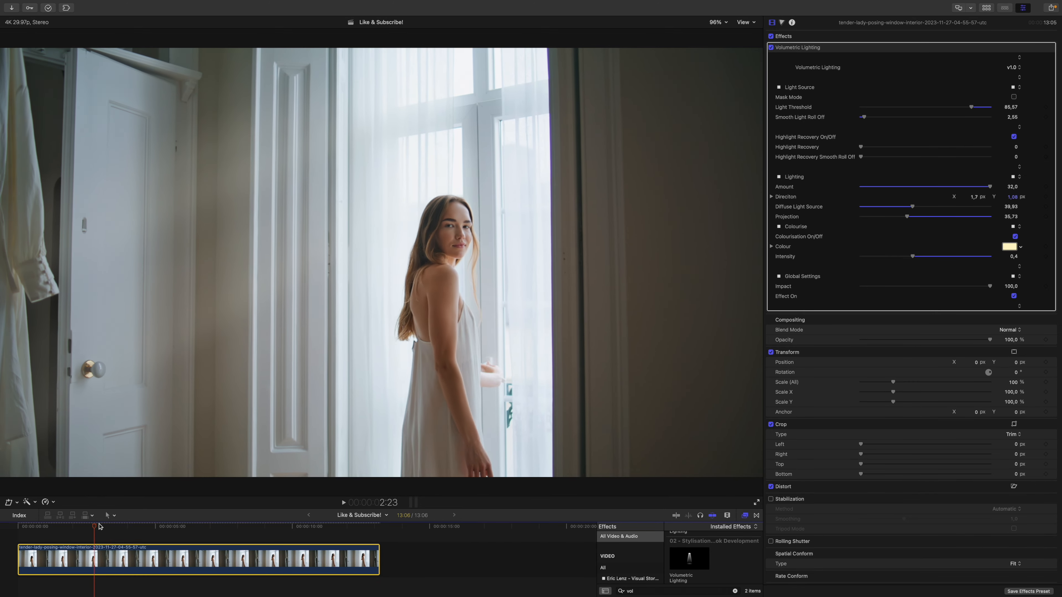
left_click(159, 527)
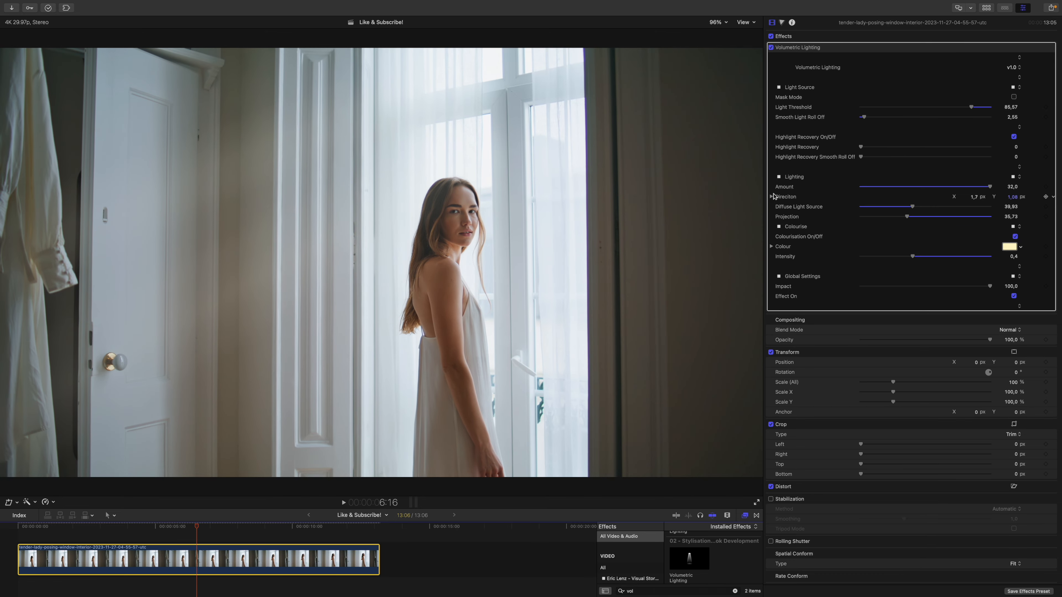
Step: Expand Direction into X/Y, keyframe X at 0.89 near 10:27, return to 6:28
left_click(771, 196)
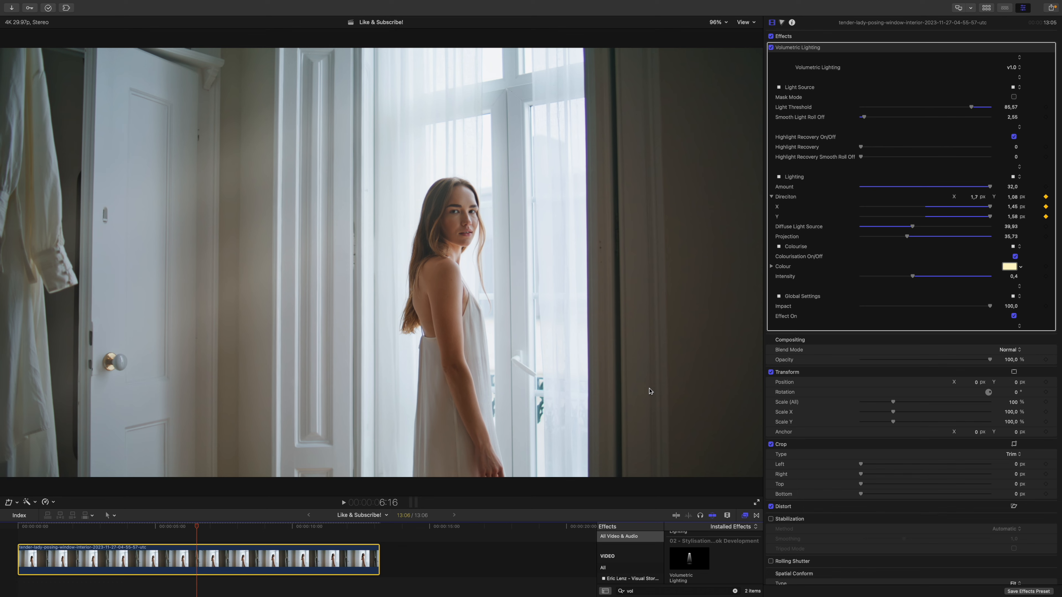
left_click(315, 527)
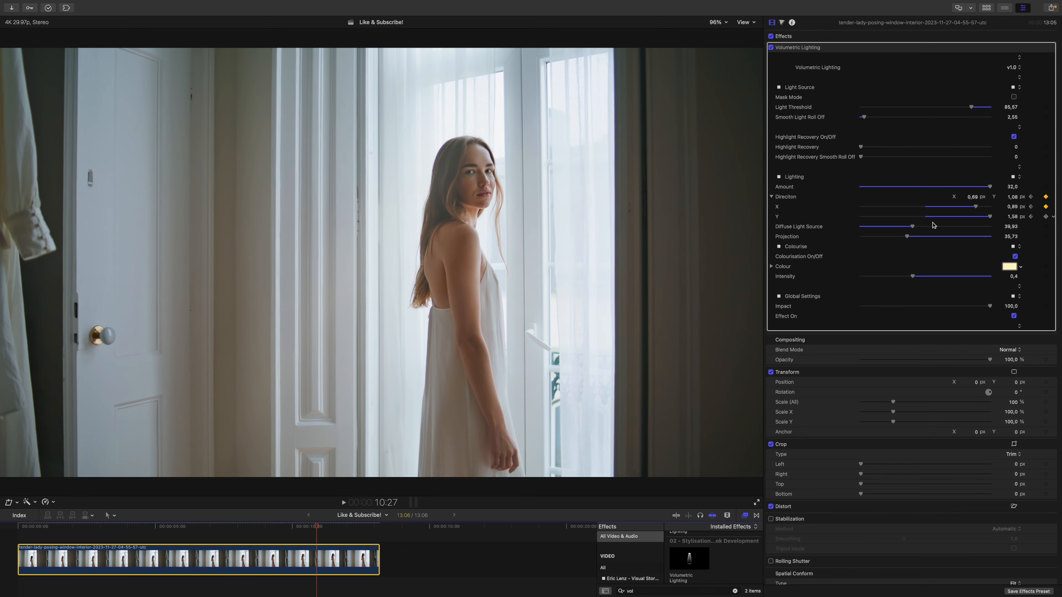
left_click(209, 528)
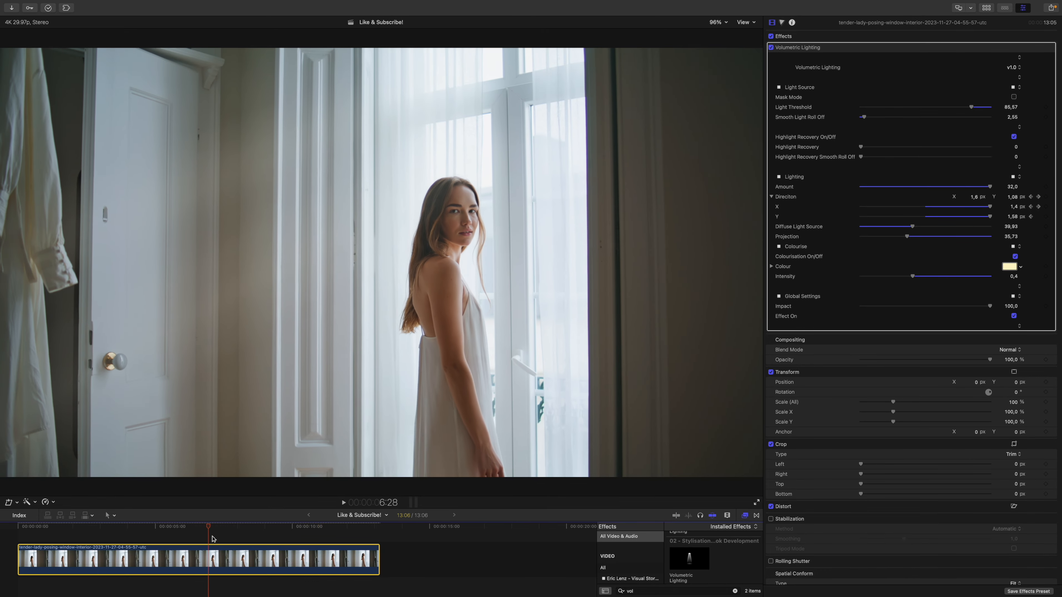